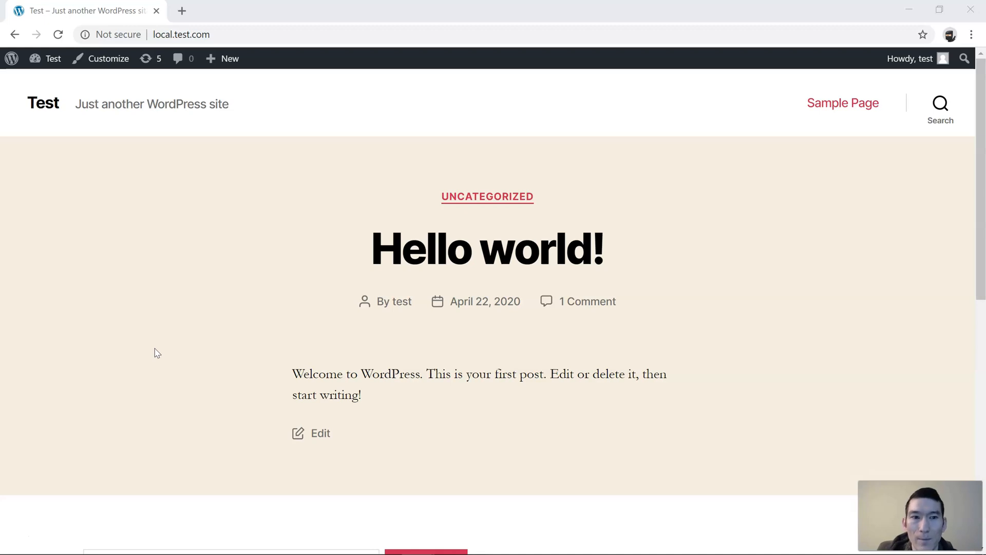
mouse_move(220, 294)
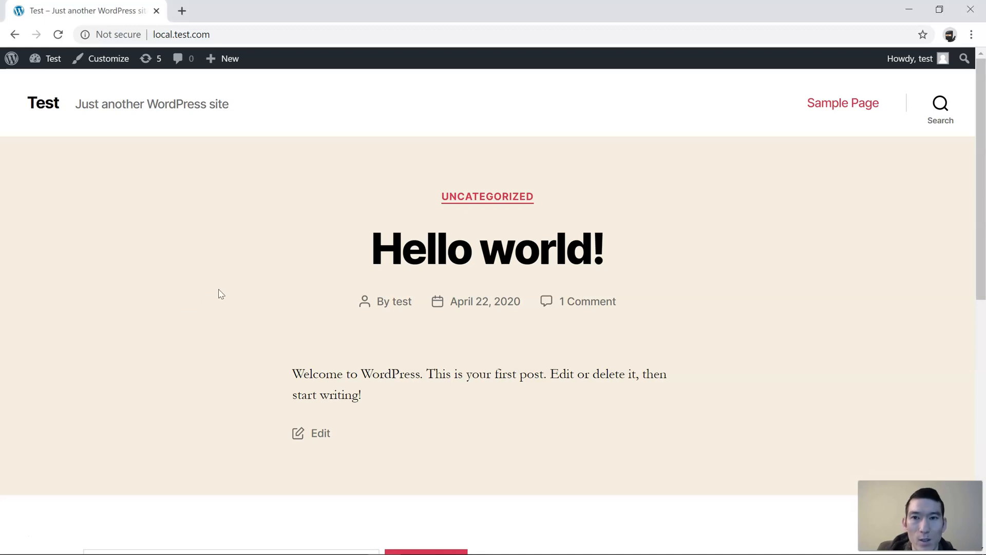
Step: Search Plugins > Add New for 'visual footer credit remover'
scroll(down, 3)
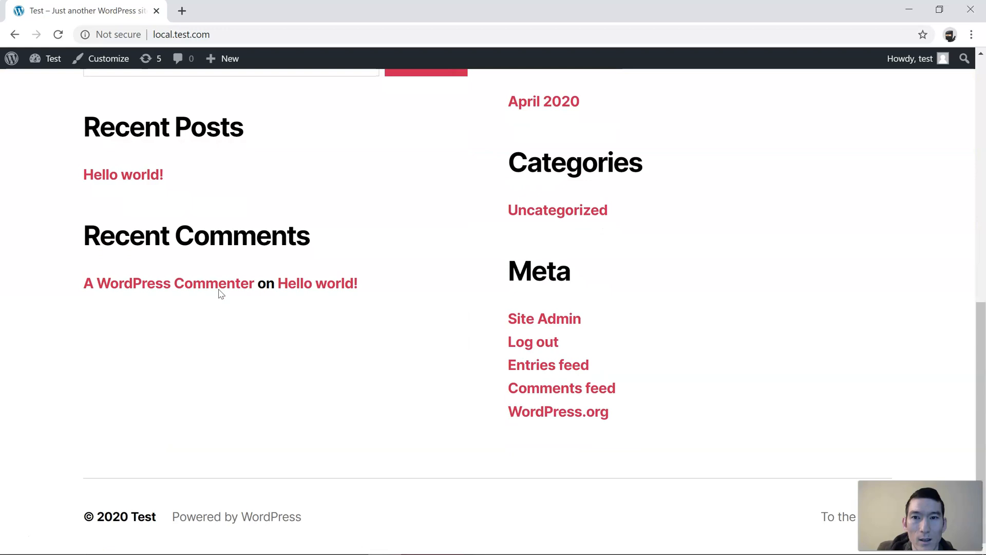
mouse_move(283, 365)
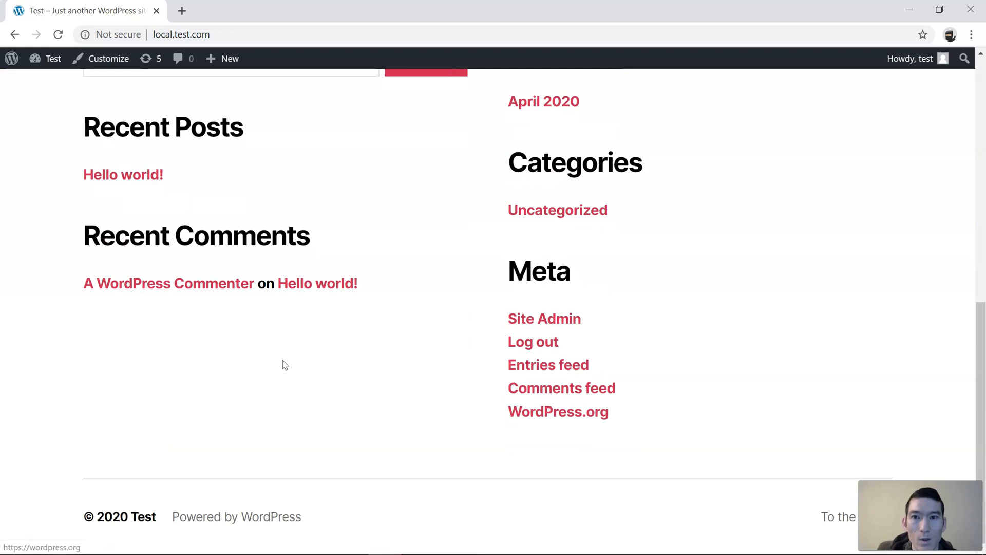
mouse_move(221, 529)
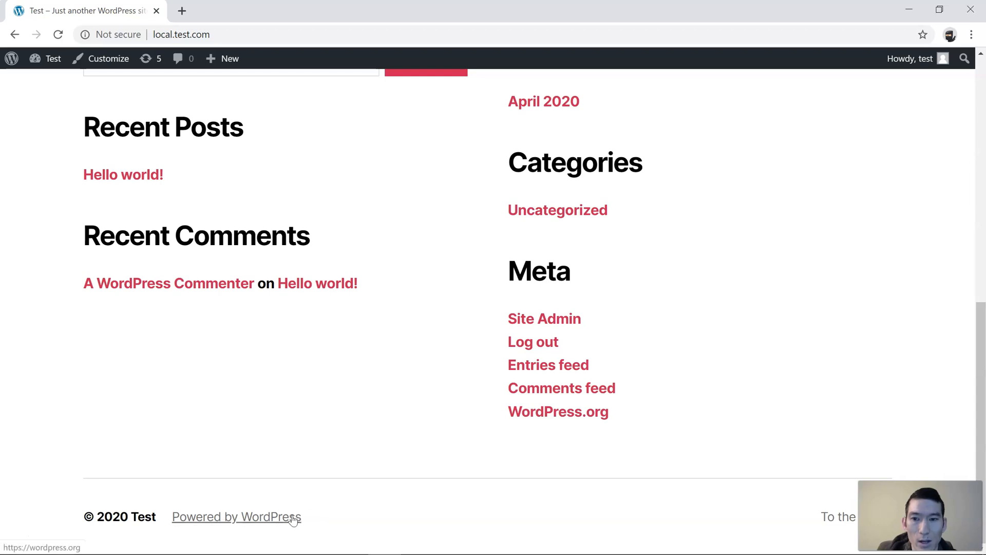
mouse_move(134, 94)
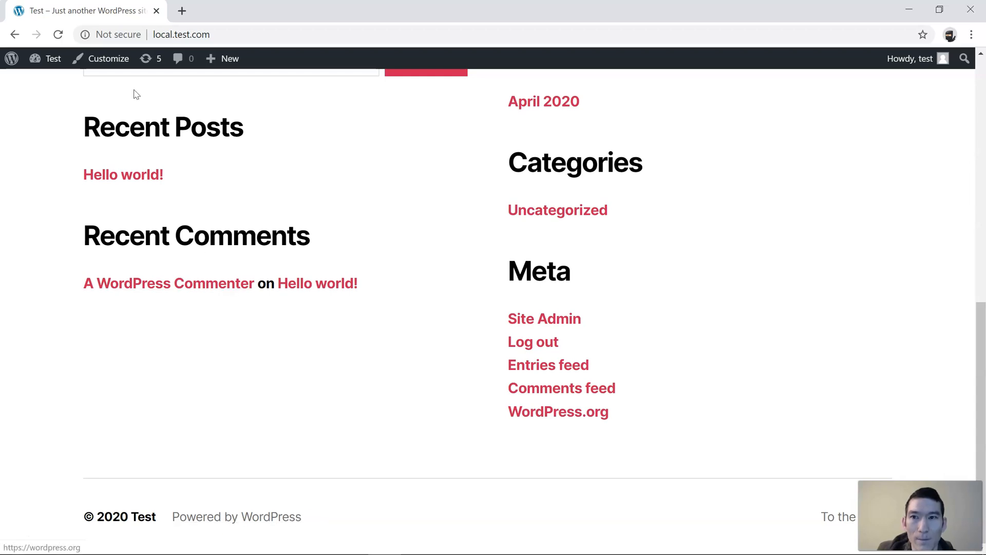
click(53, 58)
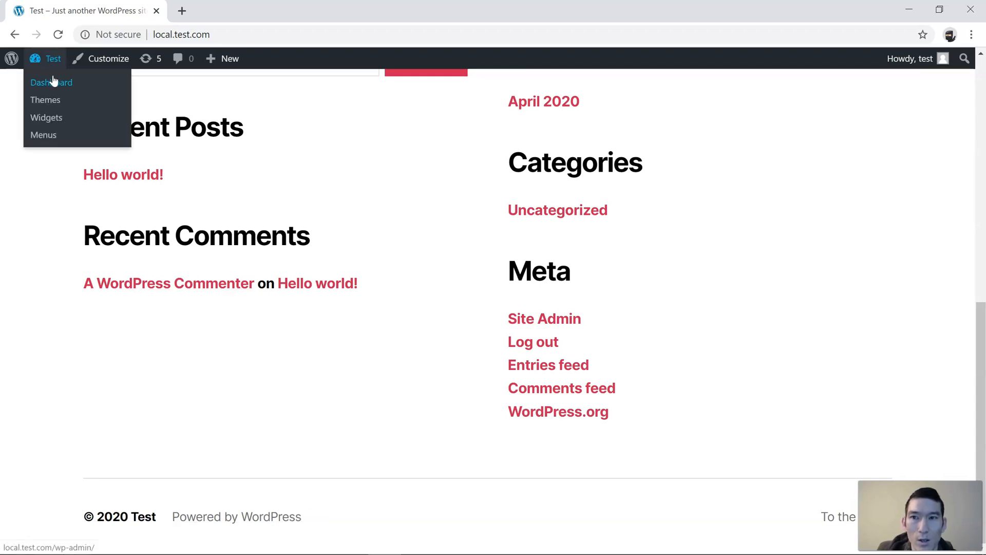
click(51, 82)
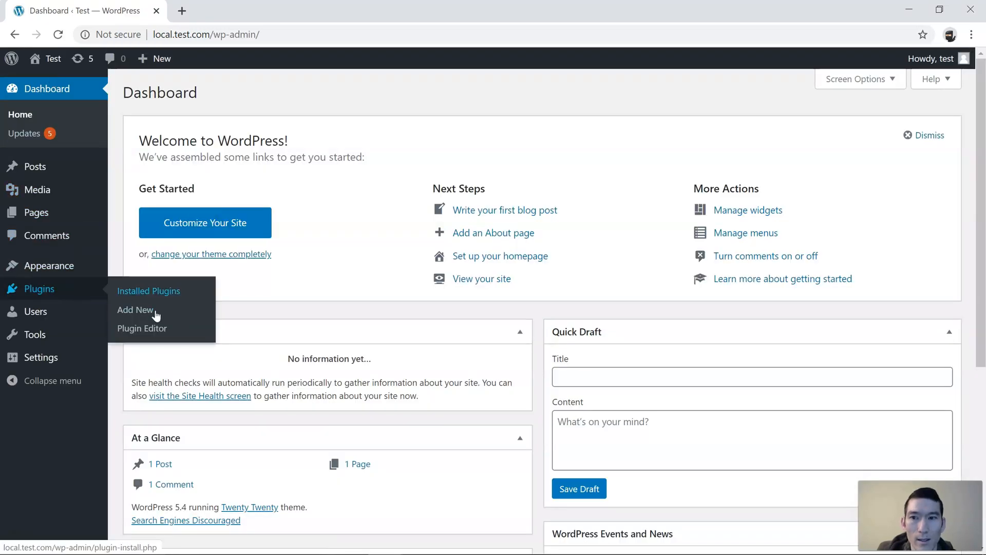
click(135, 309)
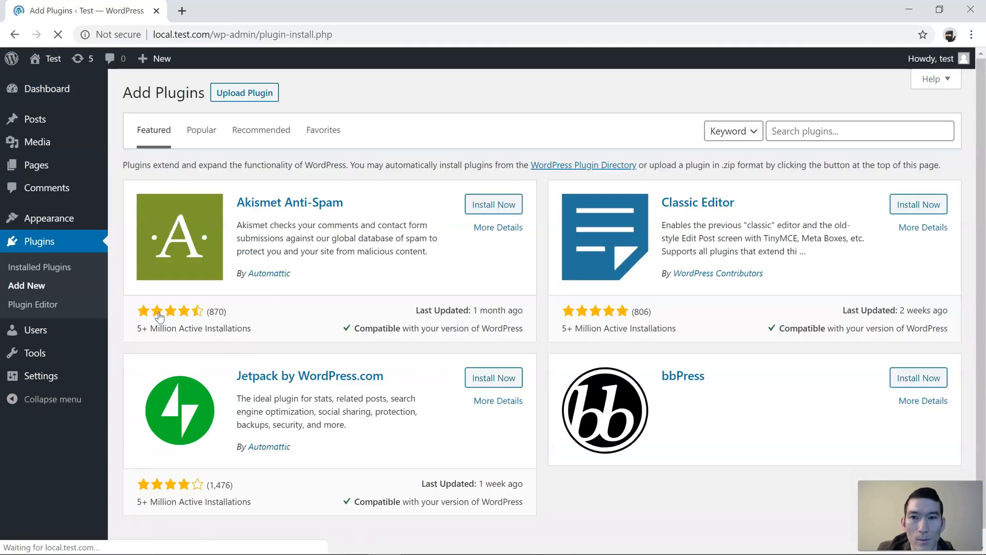
text(vis)
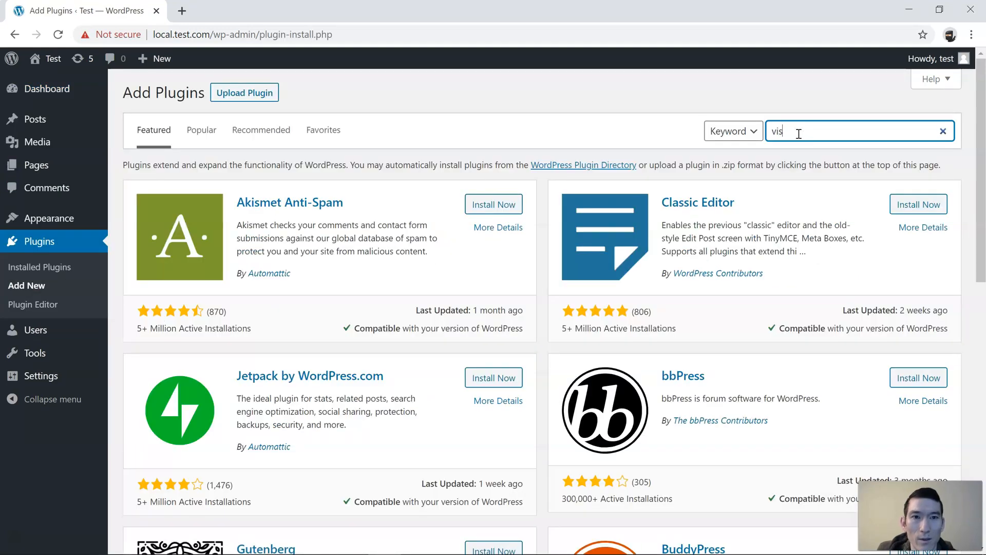
text(ual footer cr)
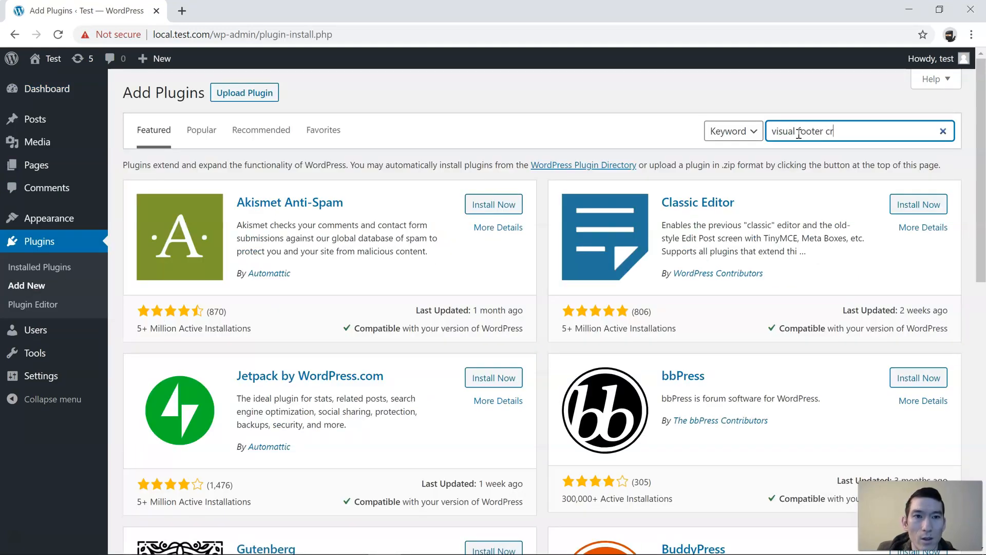
key(Return)
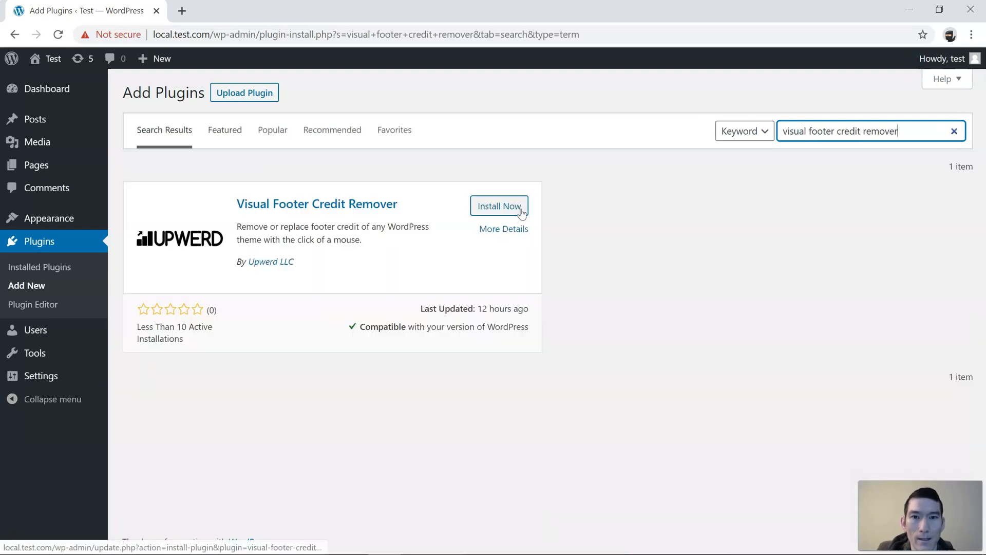
Step: Install and activate Visual Footer Credit Remover, then open its visual editor
click(498, 205)
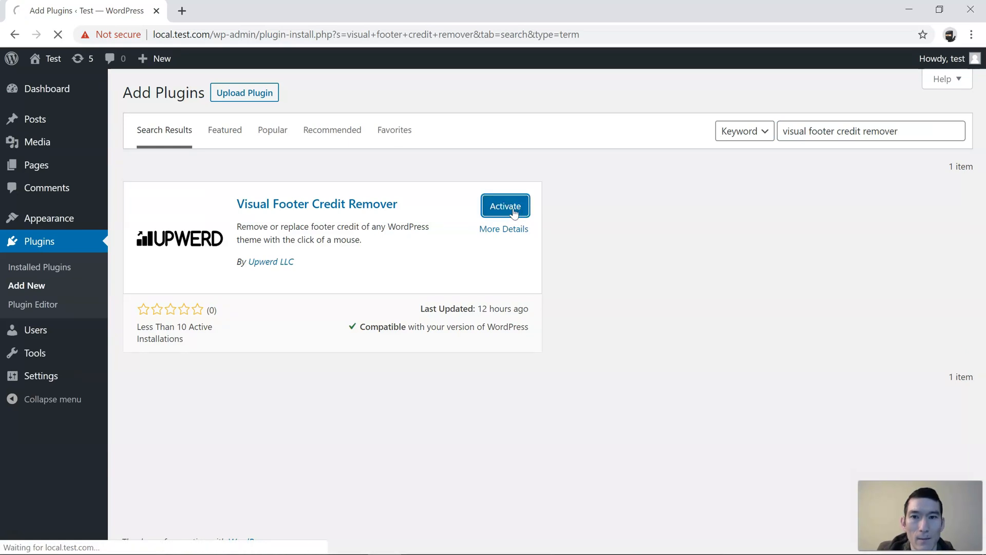
click(505, 205)
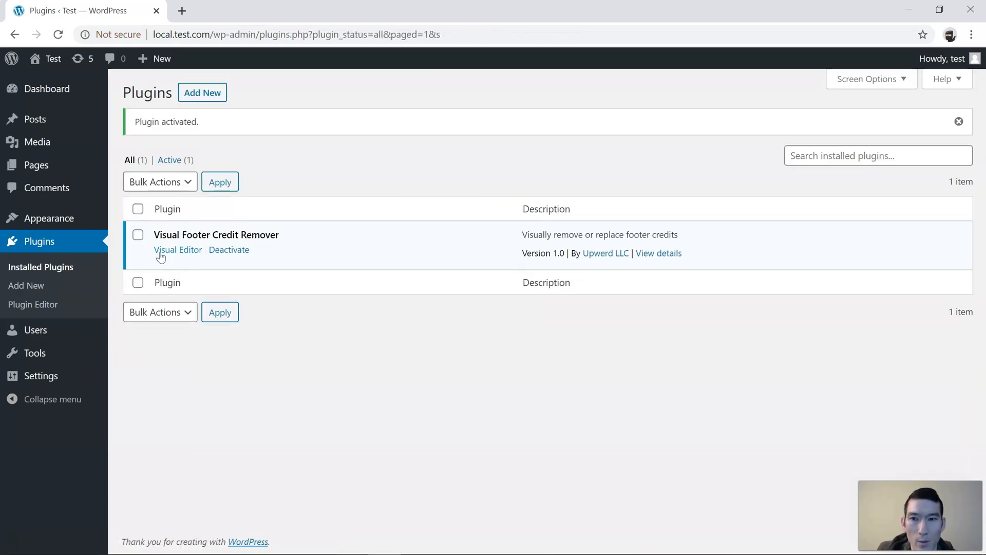
click(177, 250)
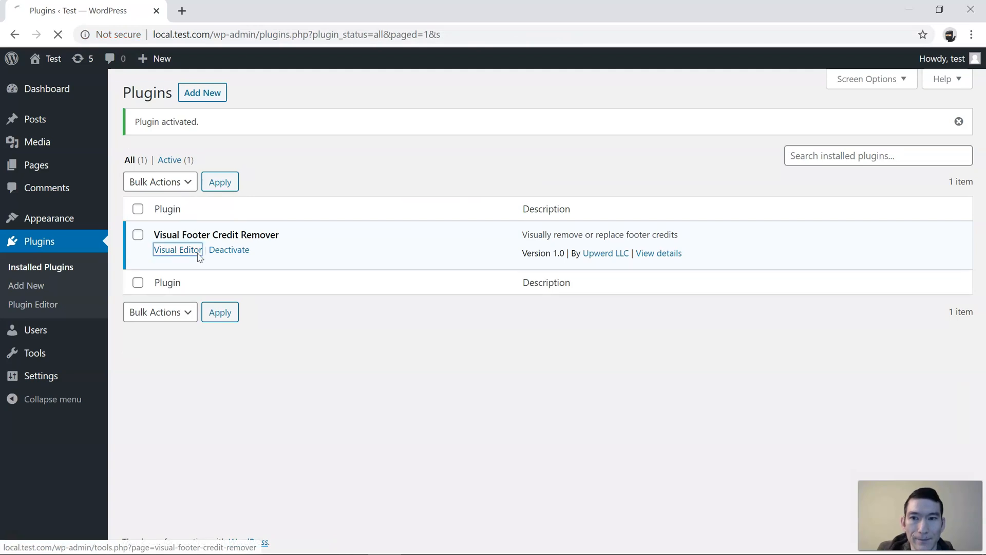
Step: Open the visual editor and scroll the preview to the 'Powered by WordPress' credit
click(179, 249)
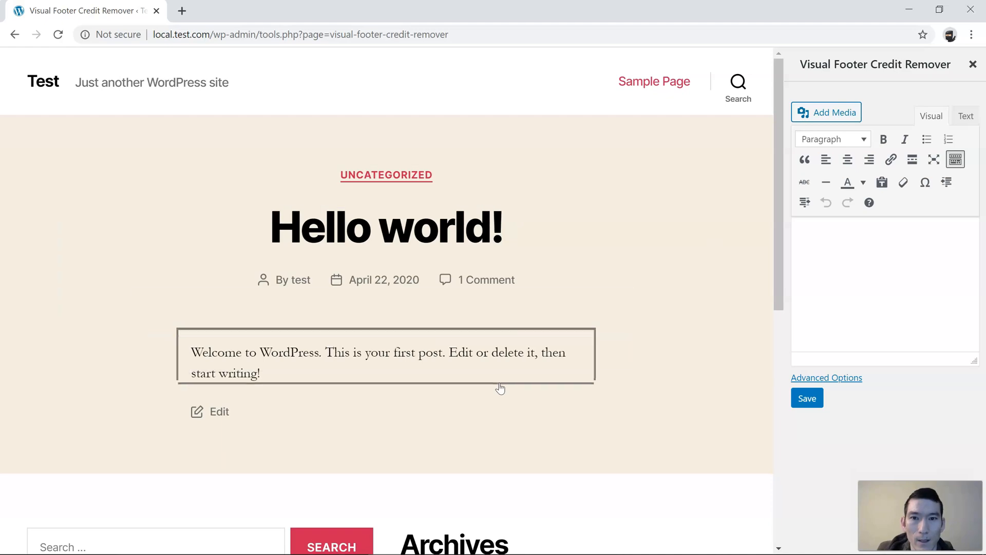
scroll(down, 3)
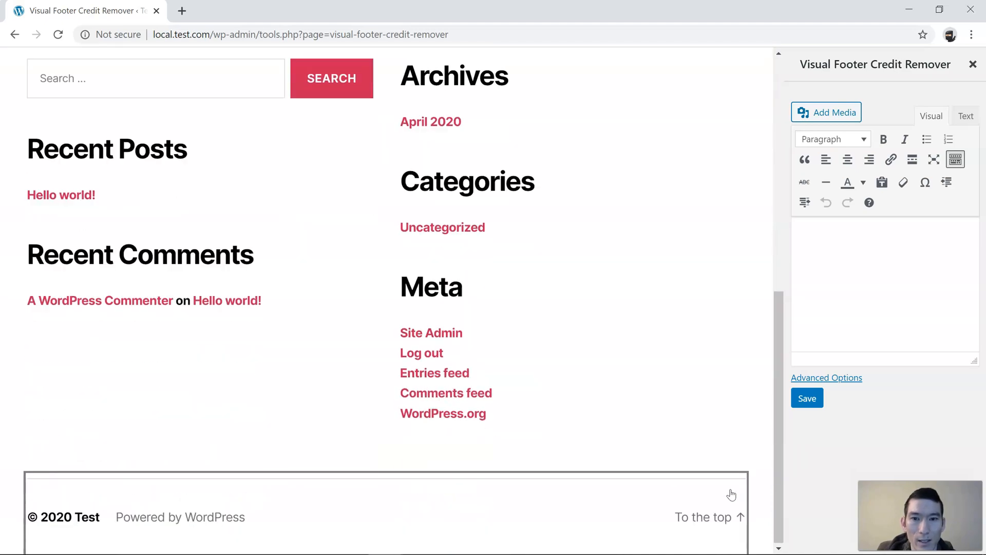
mouse_move(870, 229)
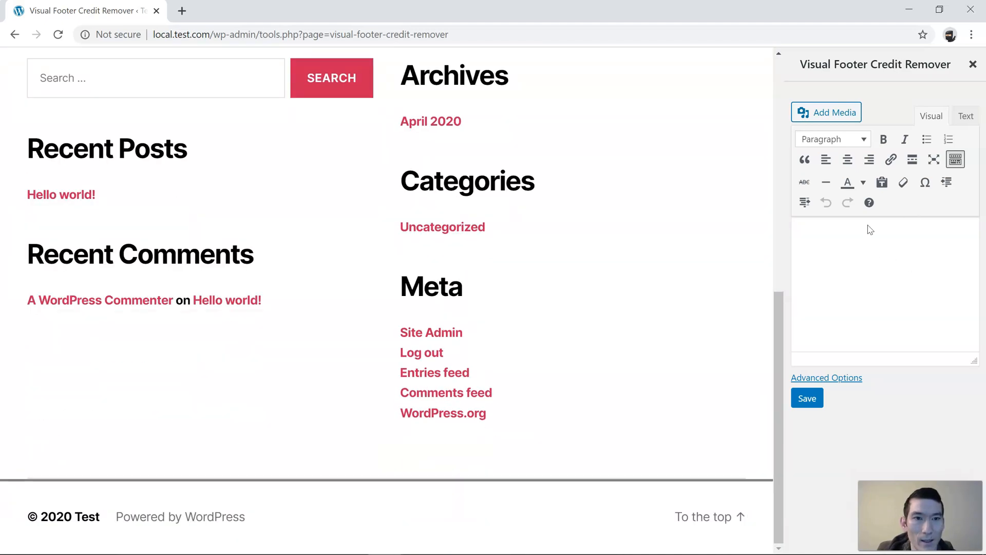
mouse_move(872, 265)
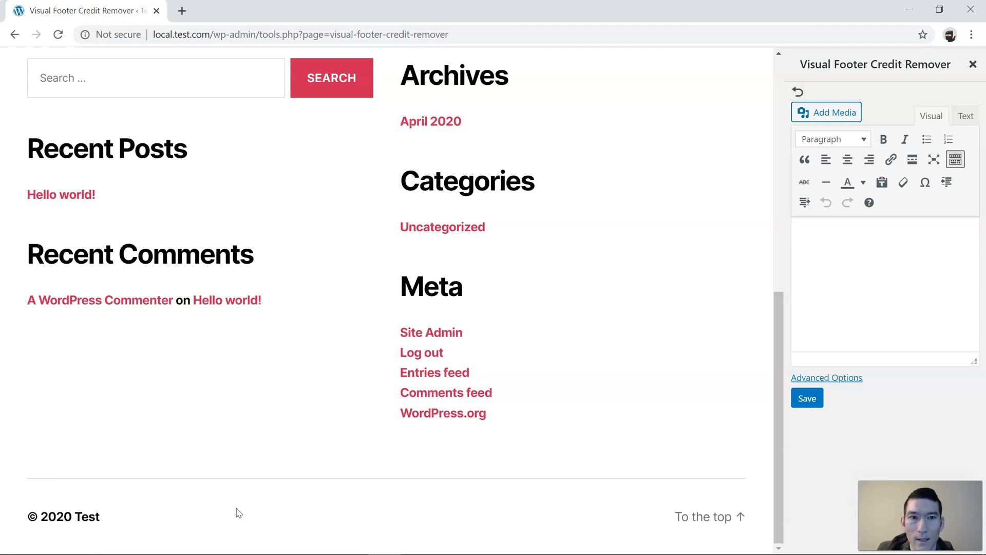
Step: Enter 'This is the footer credit' as the replacement credit, save, and confirm
click(880, 283)
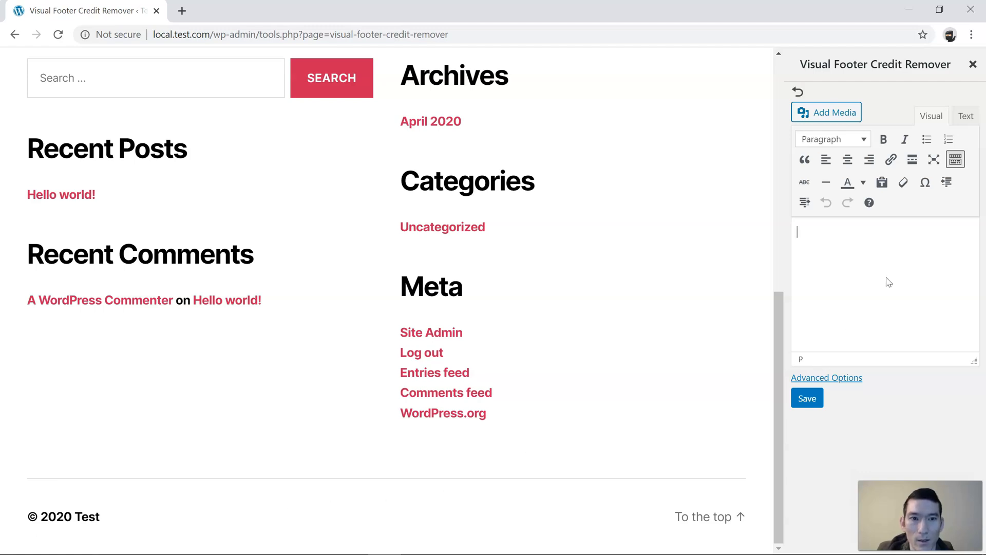
text(T)
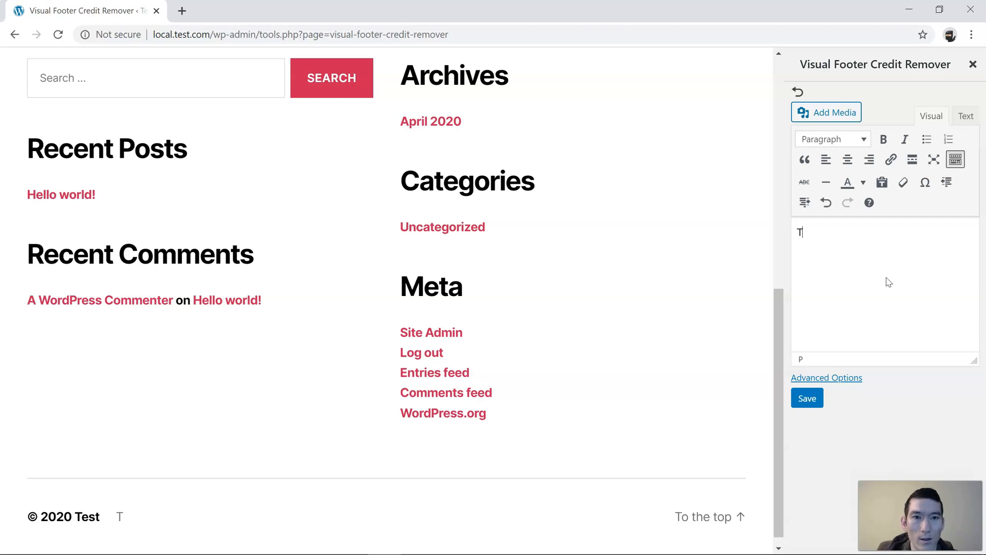
text(his is the footer)
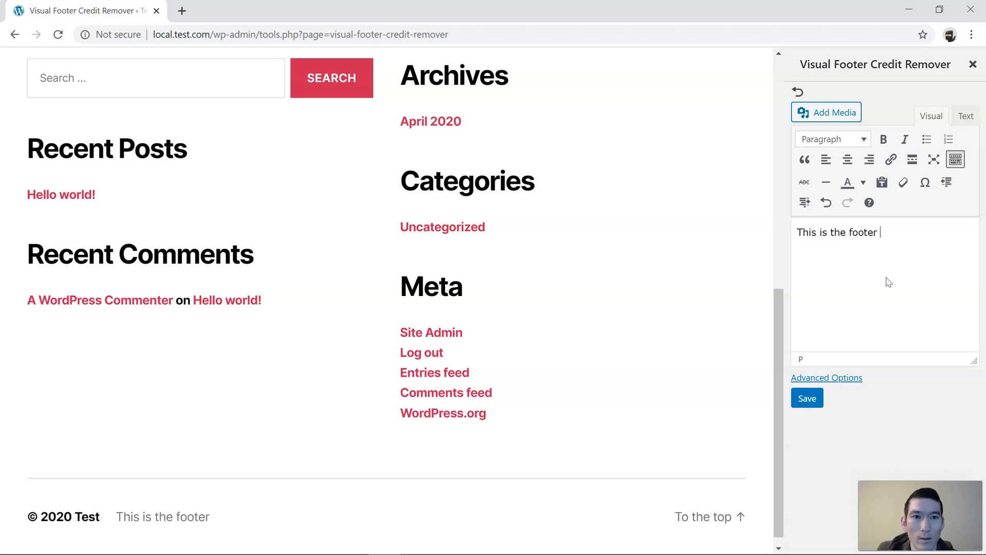
text(credit)
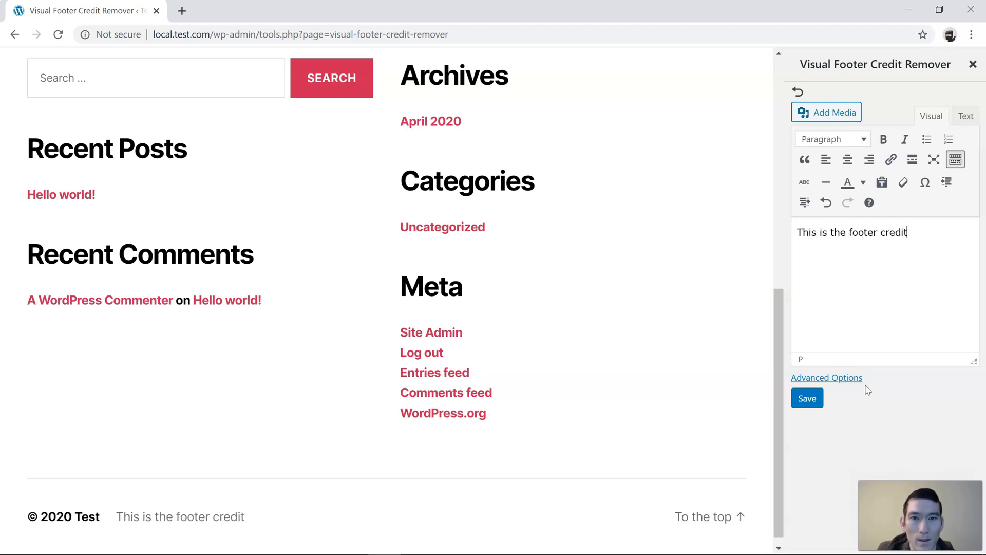
click(807, 398)
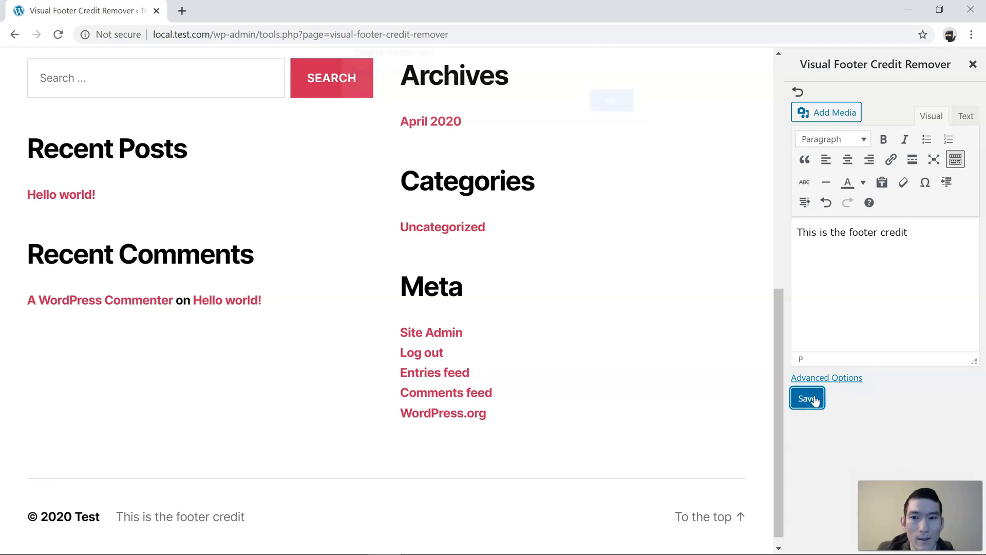
click(807, 398)
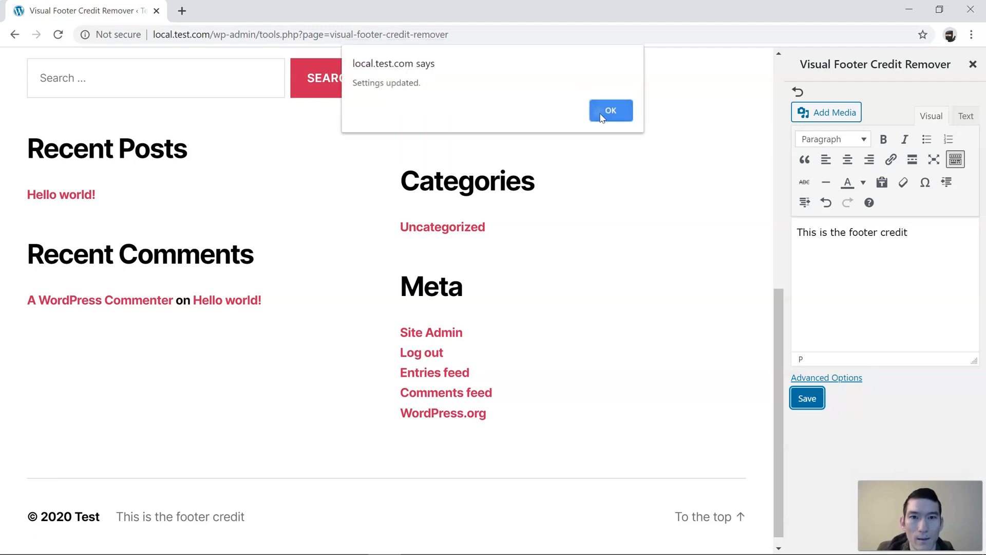
click(609, 110)
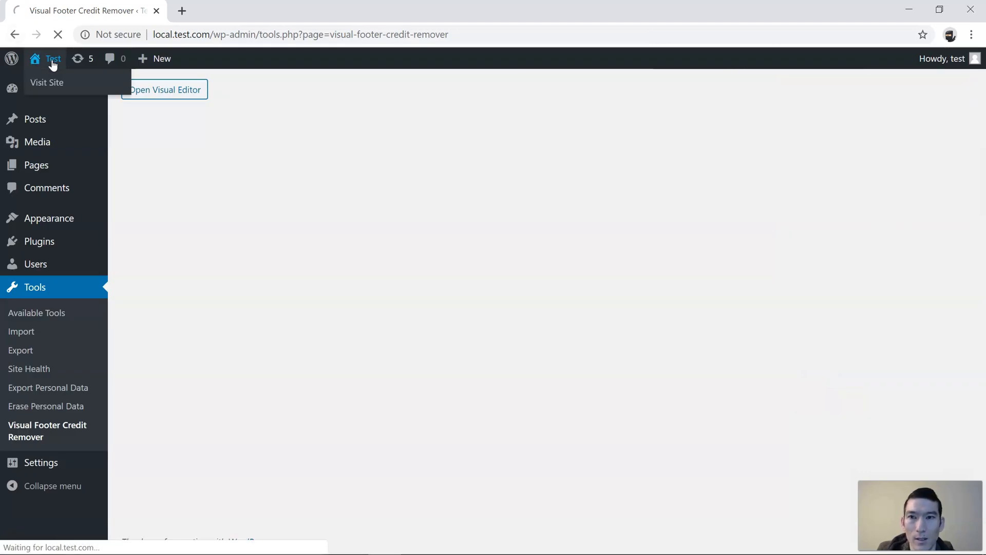
Step: Visit the public site to check the new footer credit
click(46, 82)
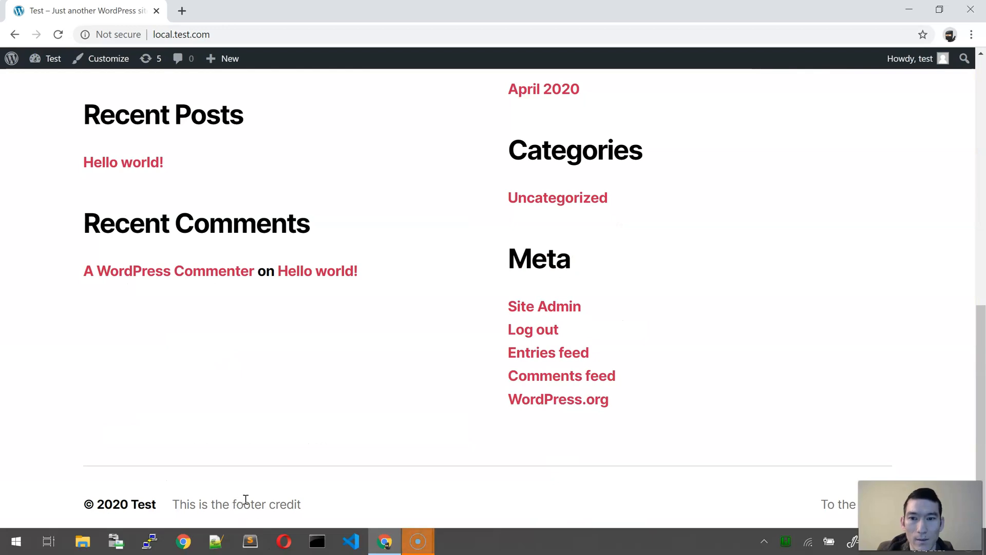
mouse_move(314, 450)
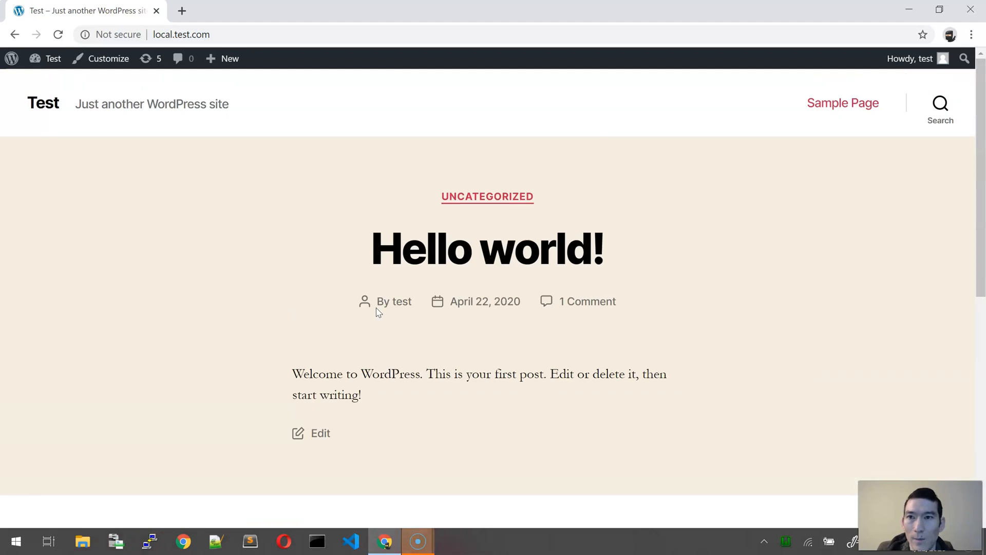
Step: Go to Appearance > Themes and activate the Athena theme
click(53, 58)
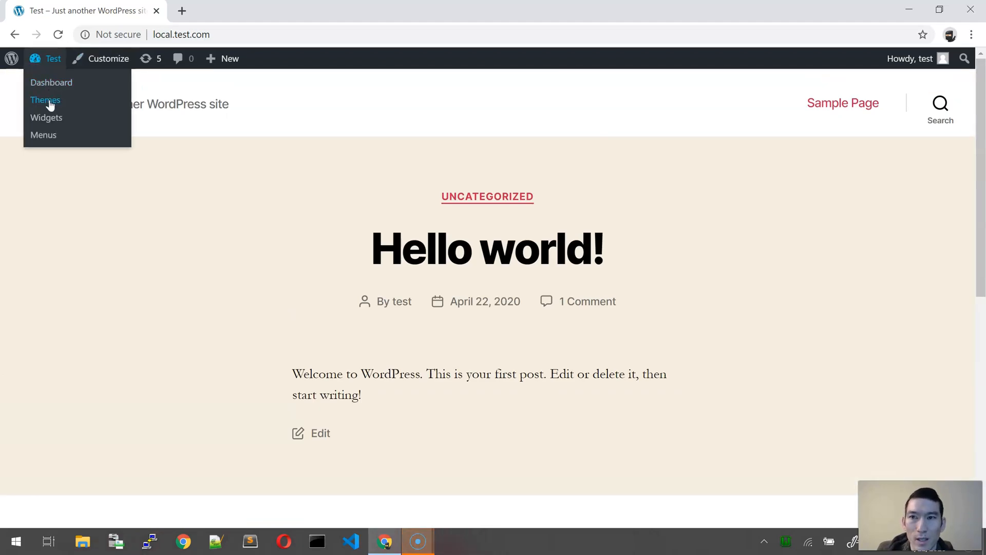
click(44, 99)
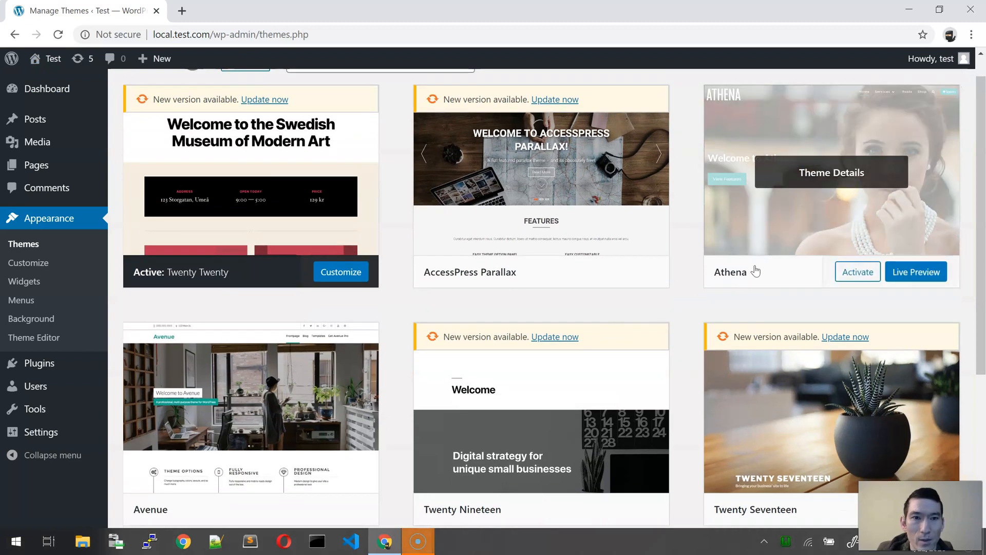
mouse_move(858, 274)
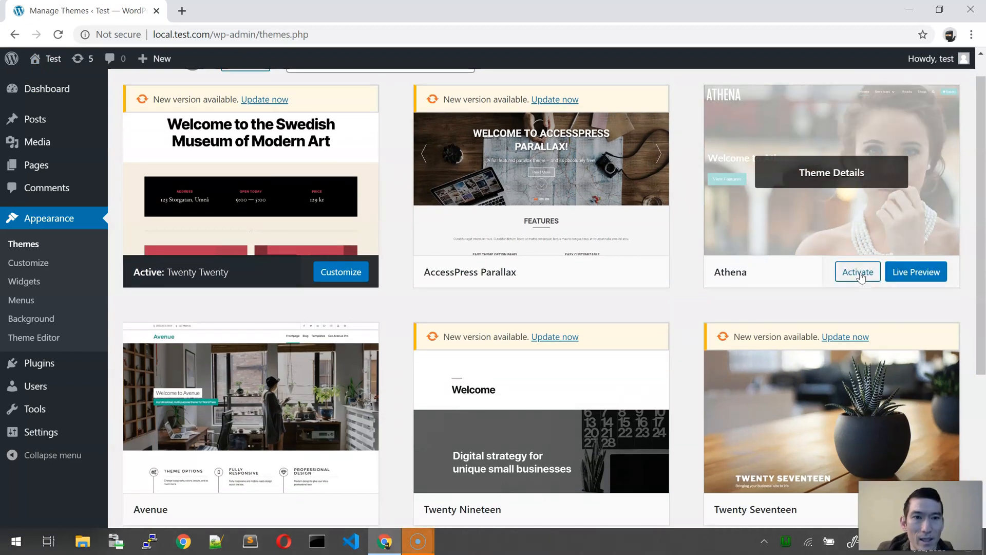
click(857, 272)
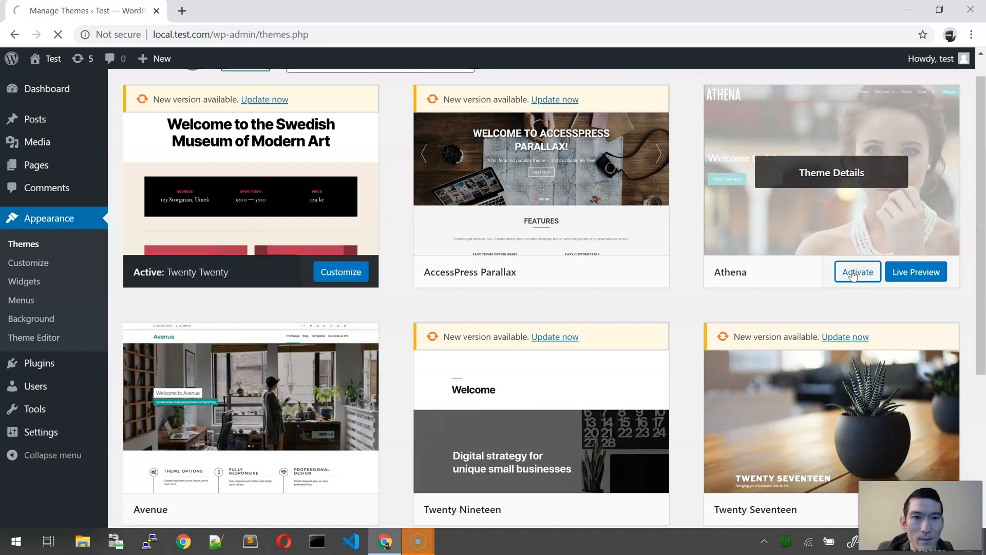
mouse_move(766, 339)
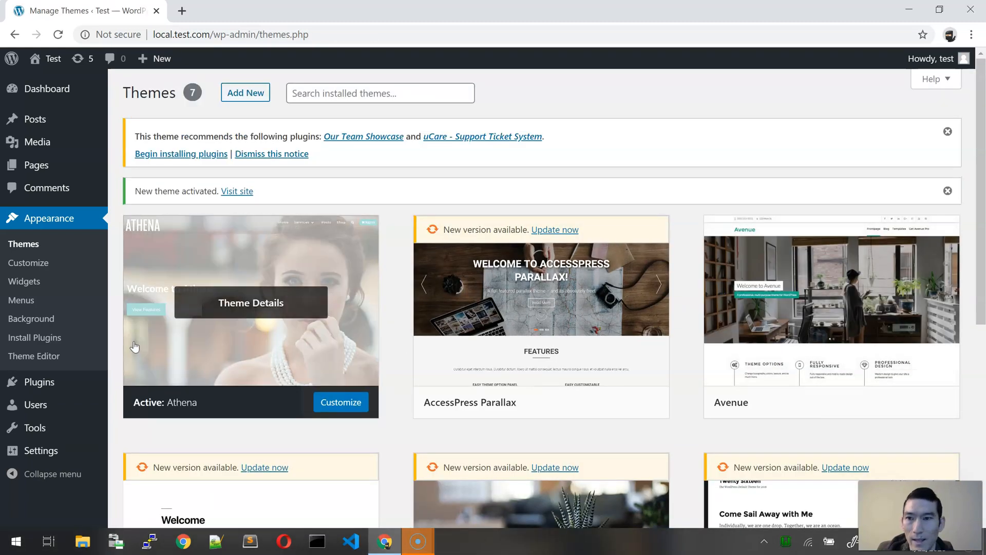
mouse_move(126, 342)
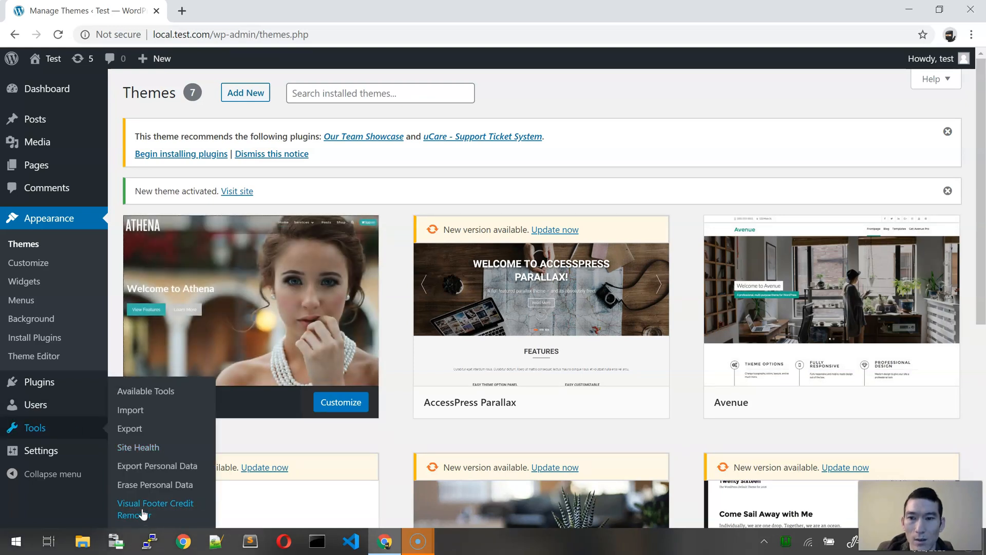
Step: Open the plugin's visual editor and apply the new text to the Design by Smartcat credit
click(155, 508)
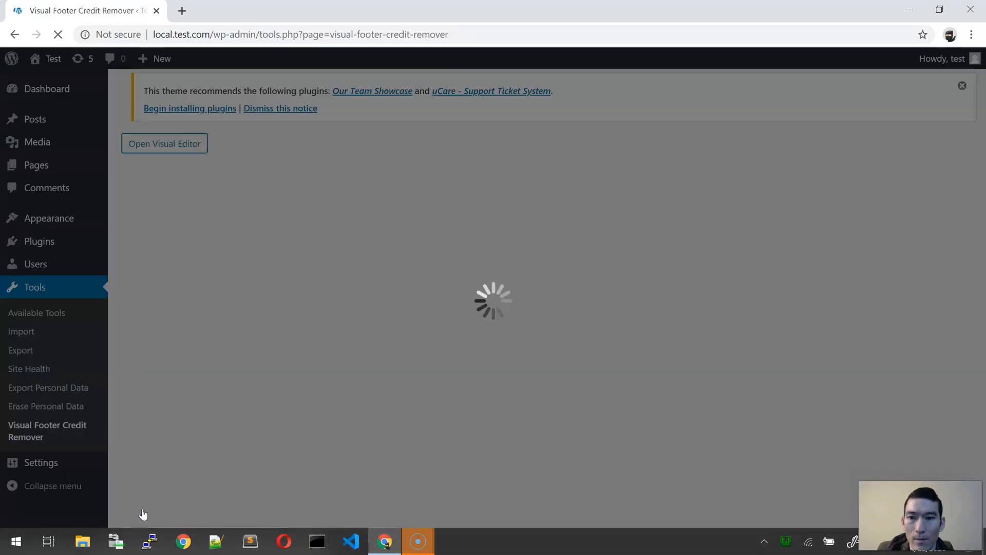
click(165, 143)
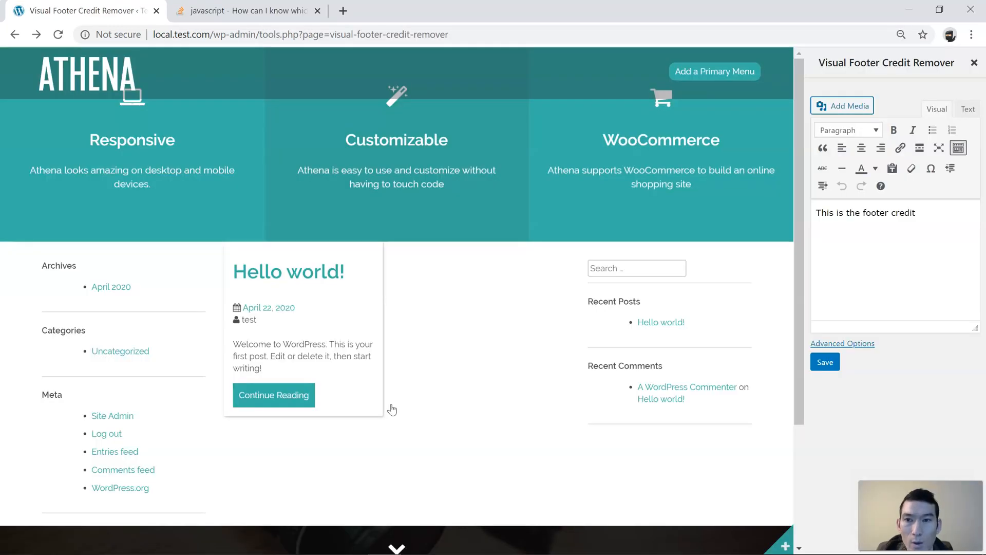
scroll(down, 3)
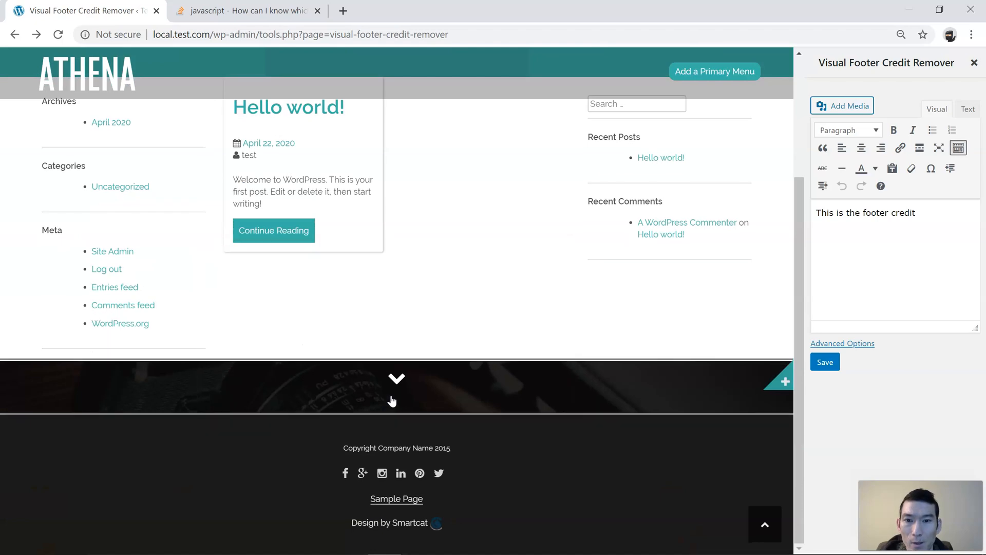
mouse_move(431, 523)
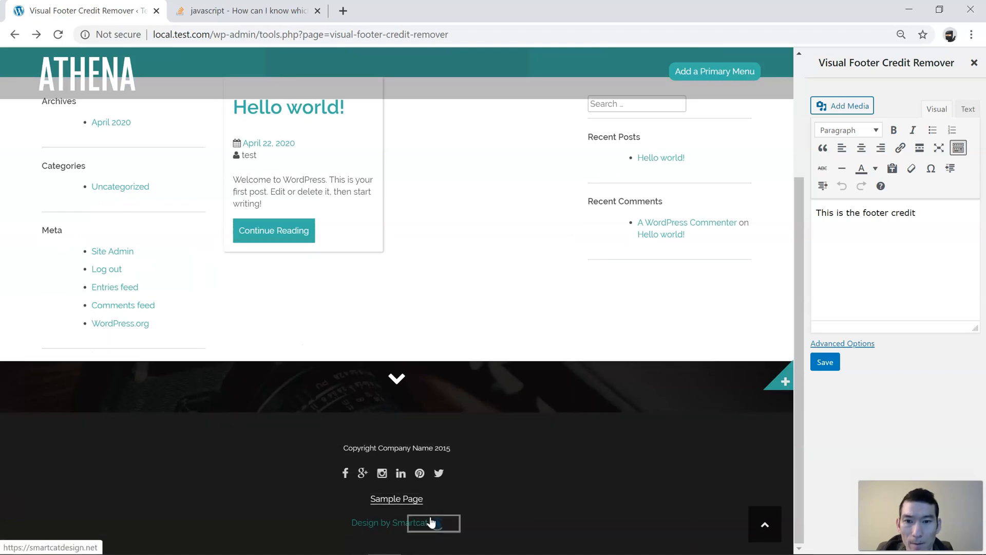
click(824, 361)
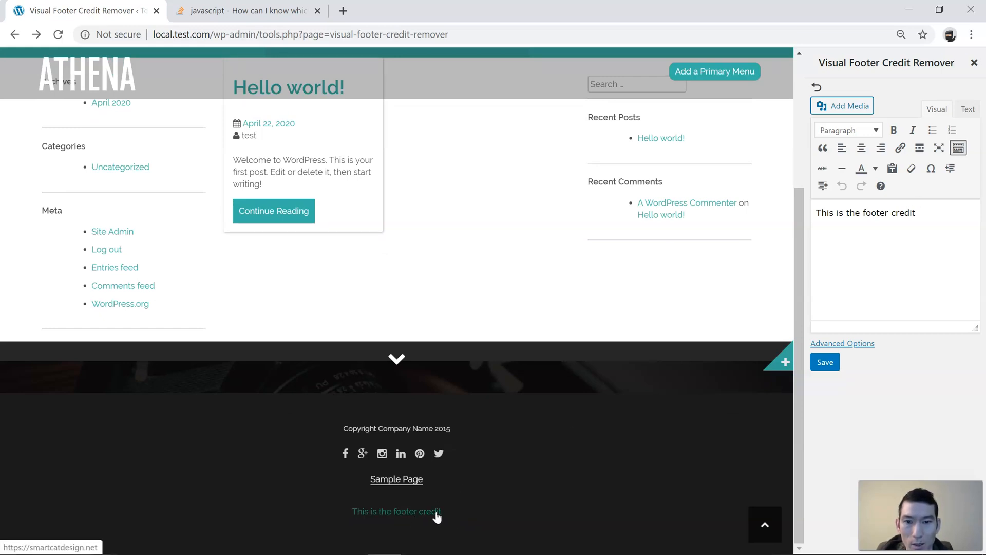
mouse_move(409, 513)
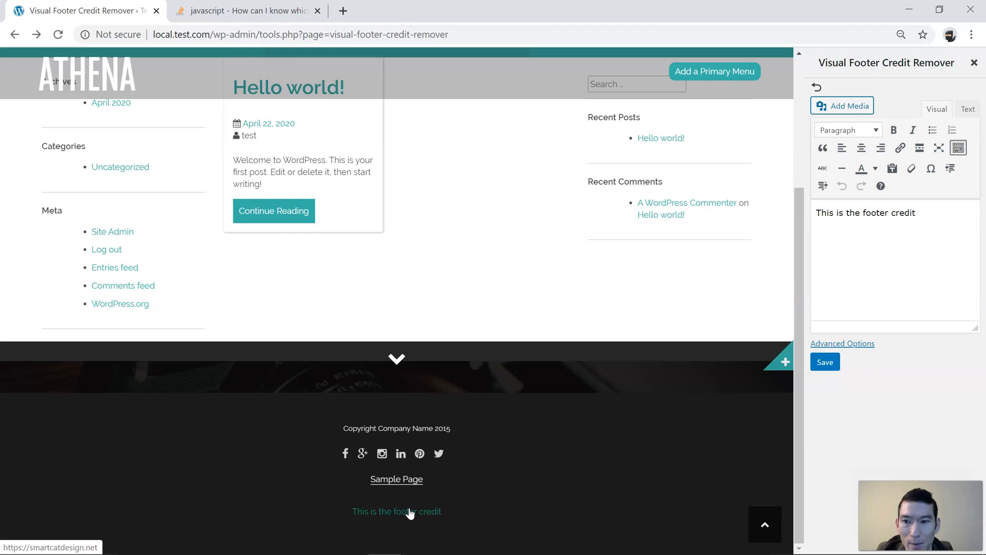
mouse_move(446, 515)
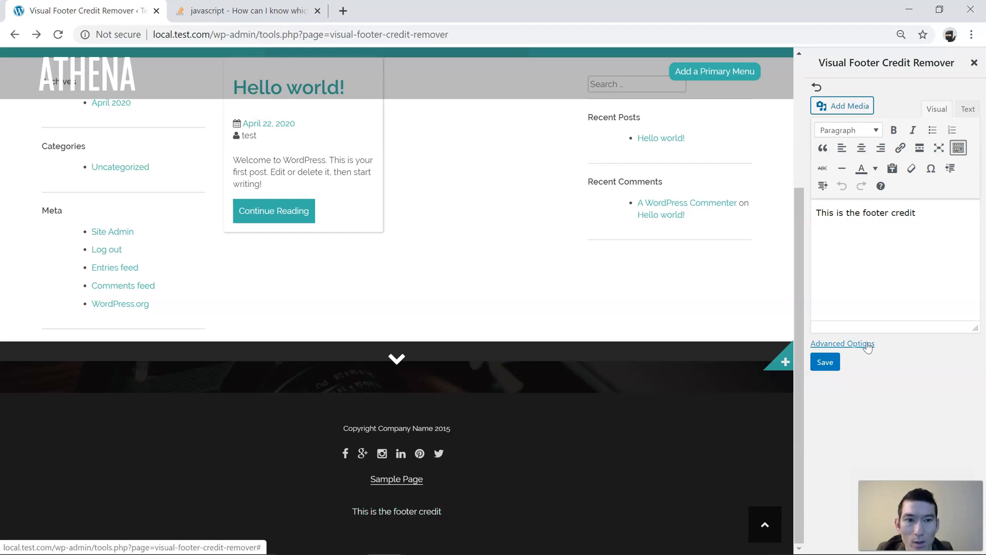
Step: Set the manipulation under Advanced Options to Replace, then save and confirm
click(842, 343)
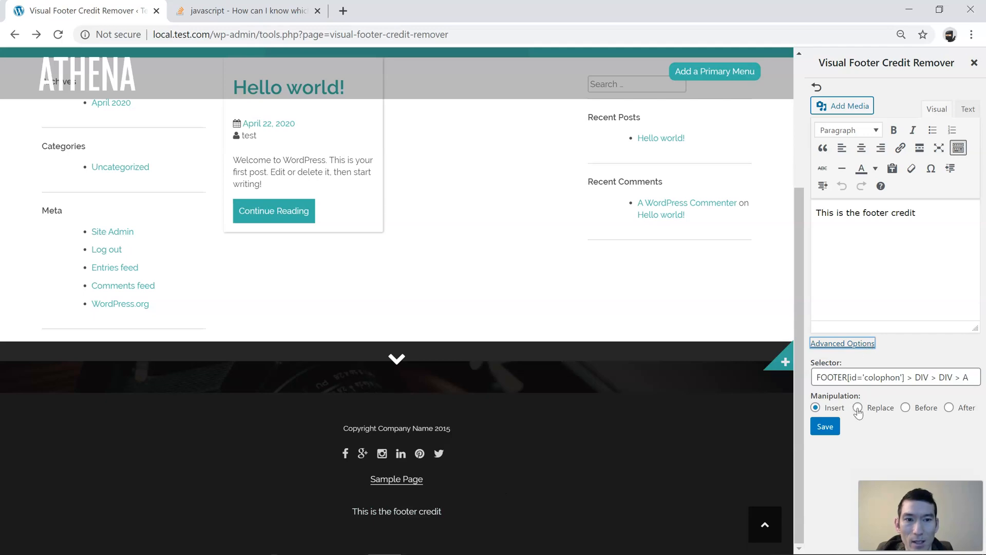
click(857, 407)
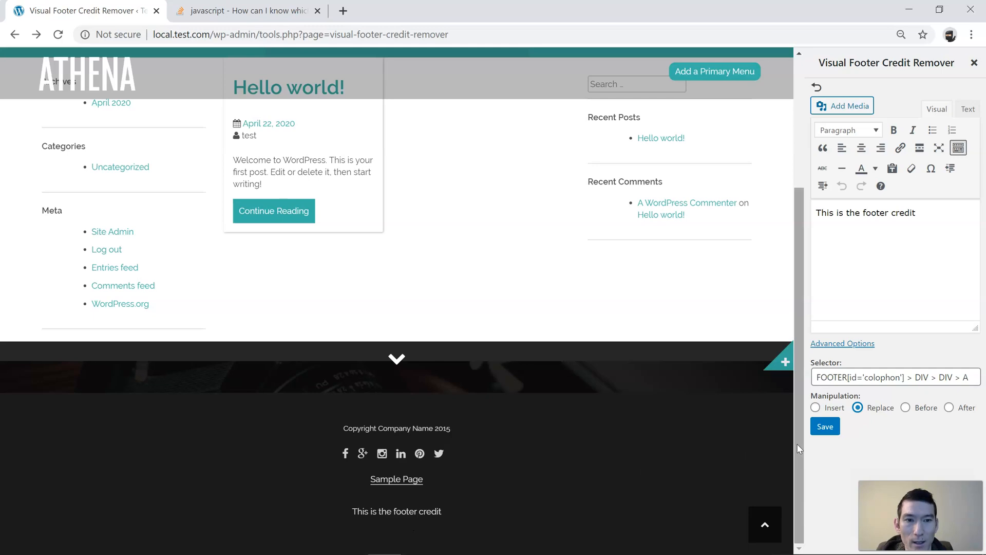
click(824, 425)
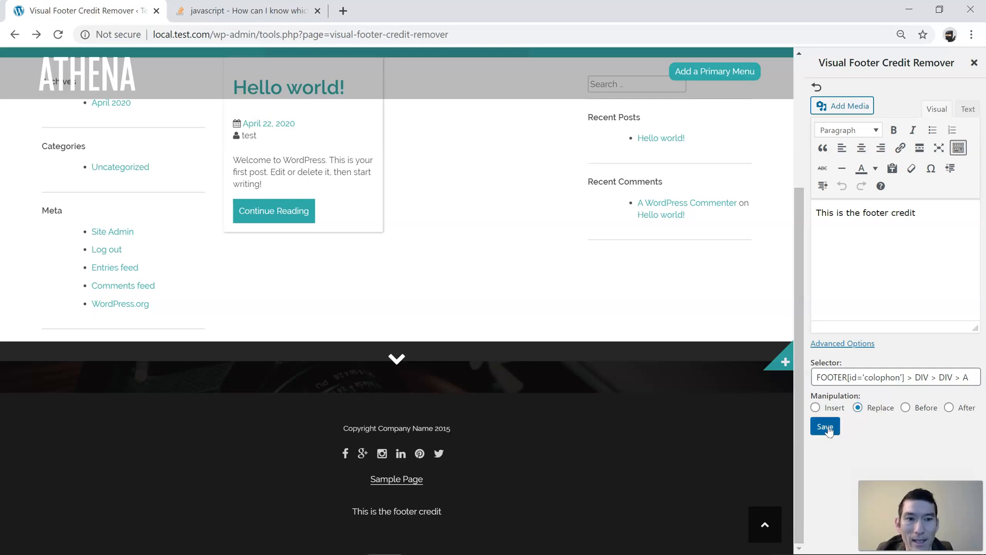
click(824, 426)
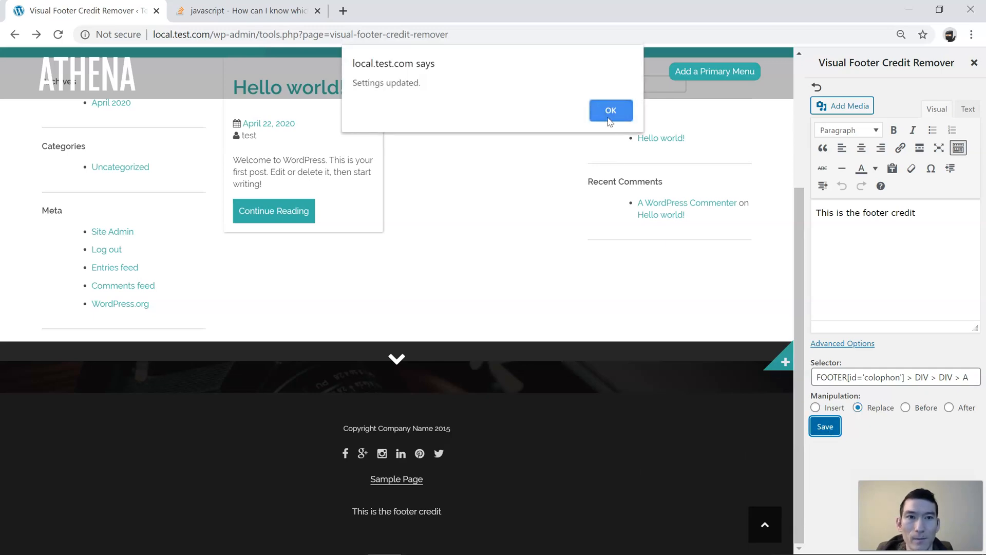
click(610, 110)
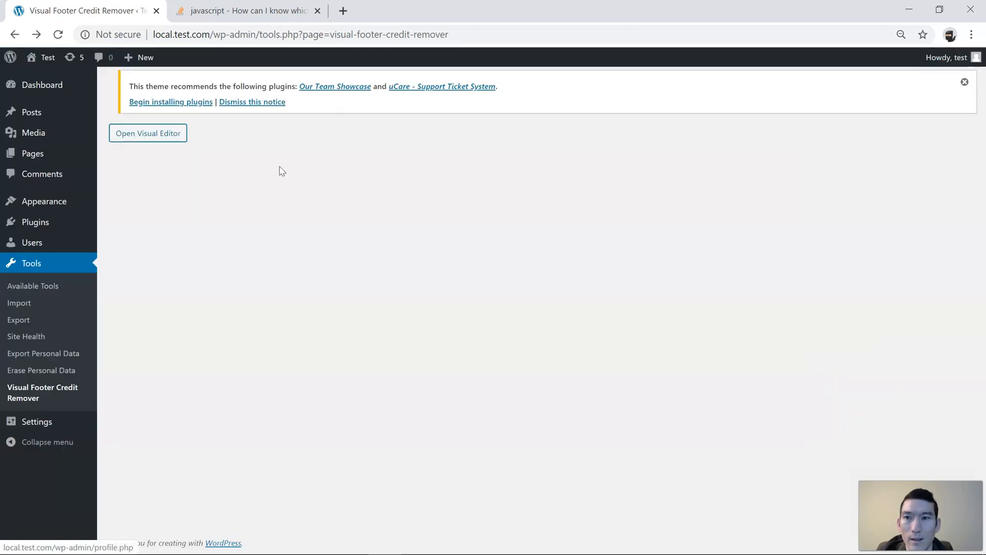
Step: Visit the live Athena site to view the updated footer credit
click(46, 57)
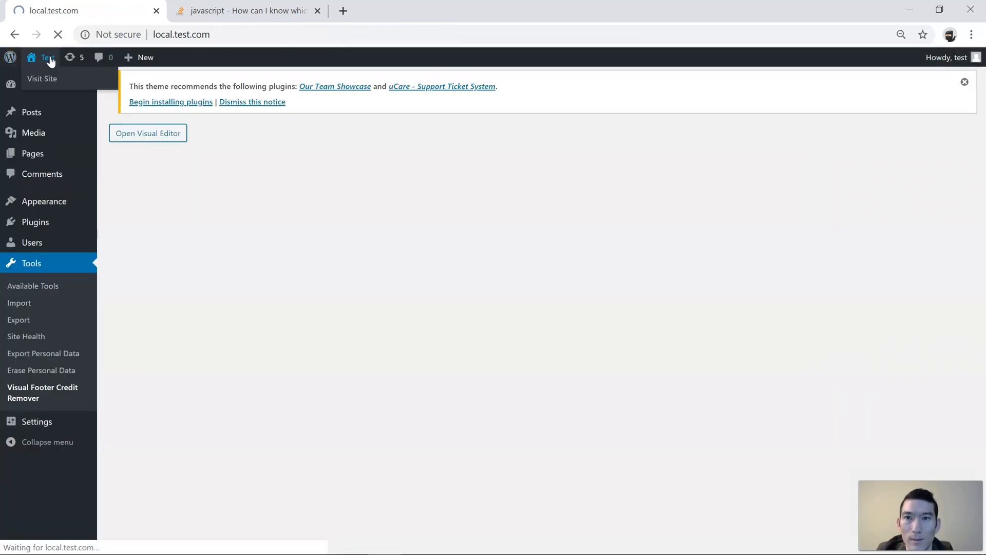
click(42, 78)
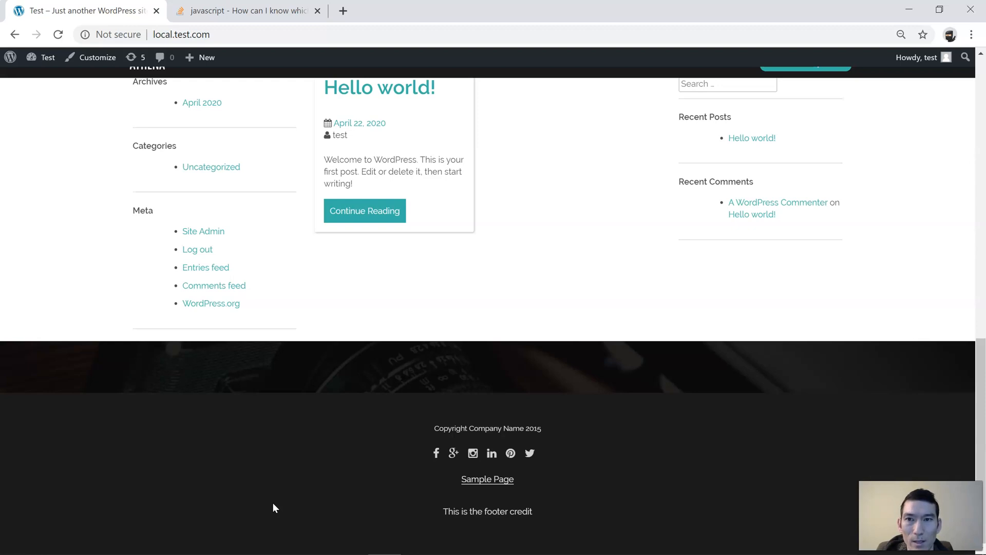
mouse_move(321, 241)
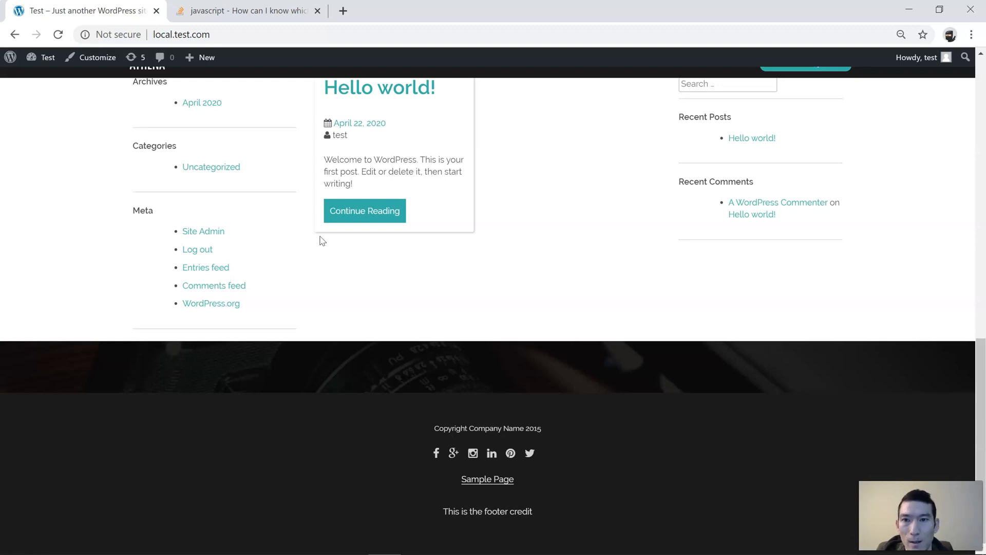
mouse_move(309, 227)
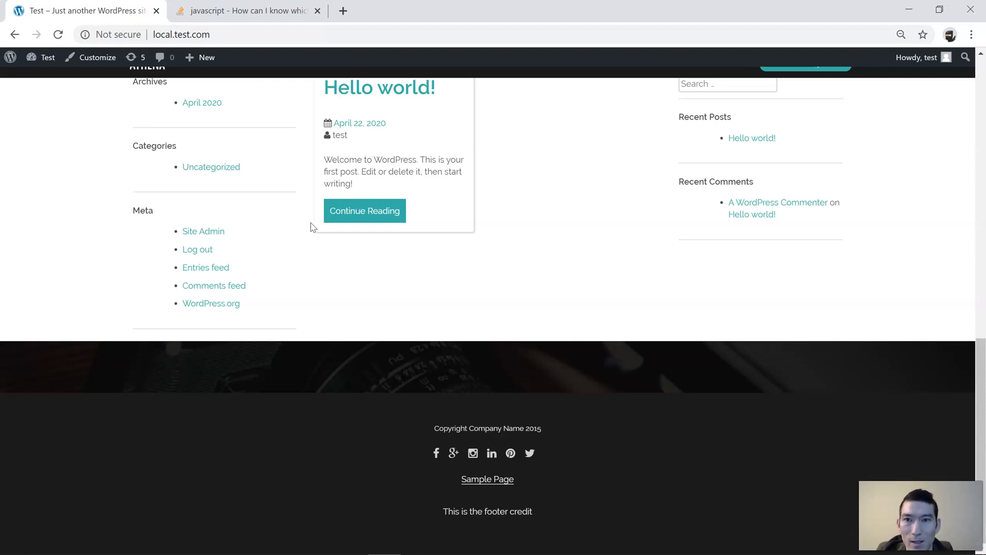